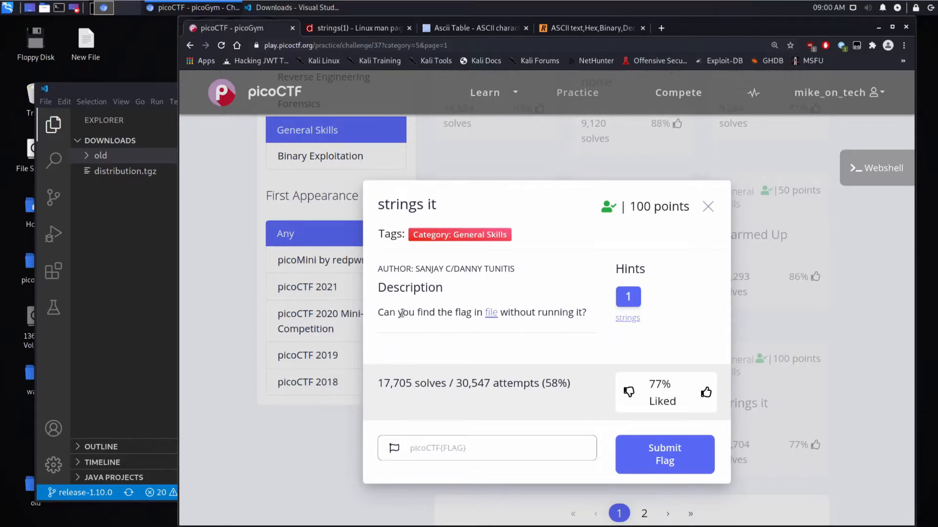
mouse_move(491, 312)
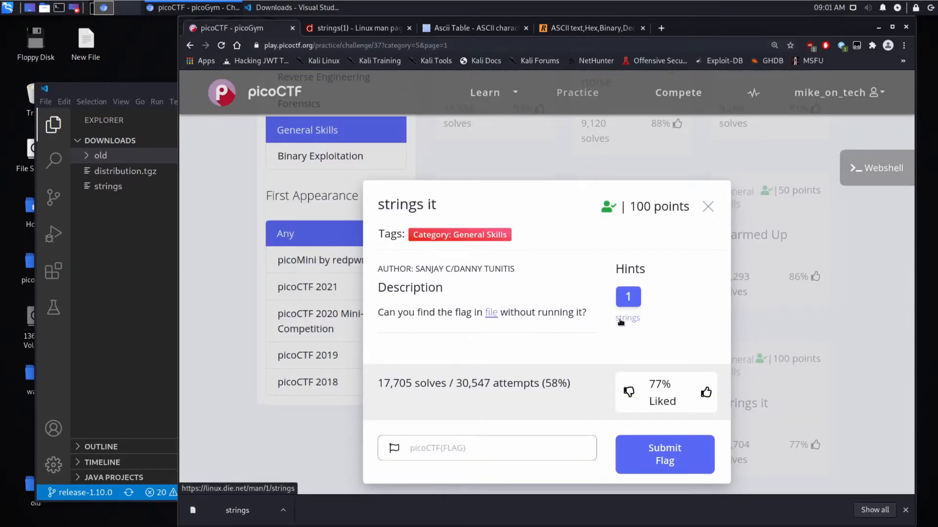
Open the strings(1) Linux manual page from the challenge hint link
click(356, 27)
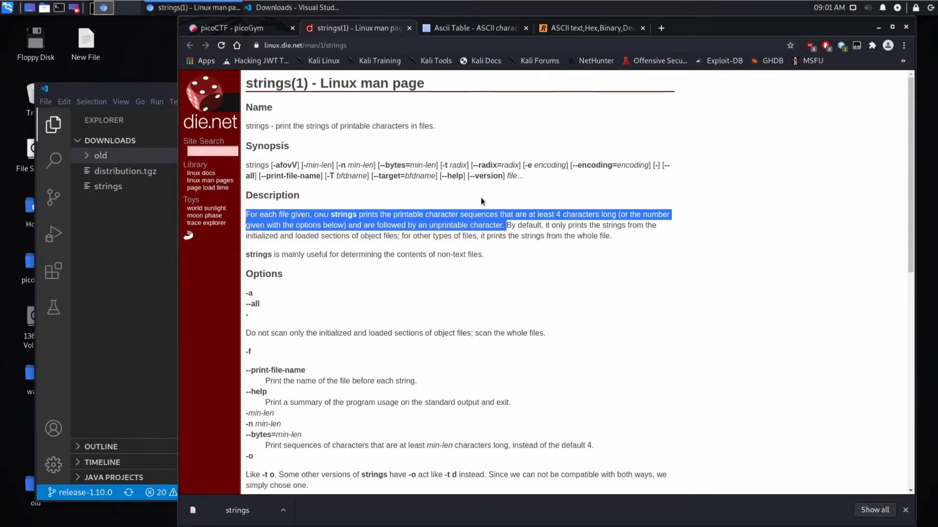
mouse_move(472, 27)
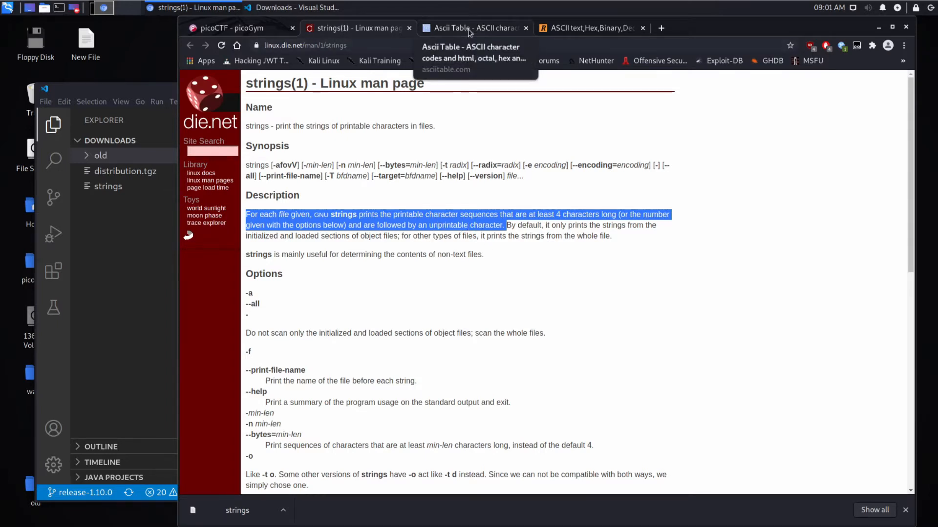
Switch to the 'Ascii Table - ASCII character codes' reference page
click(475, 28)
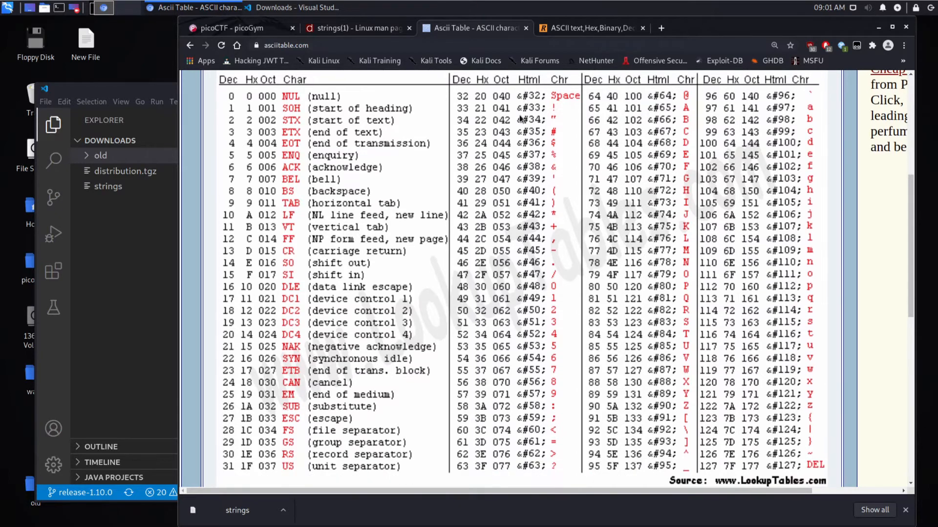
mouse_move(720, 468)
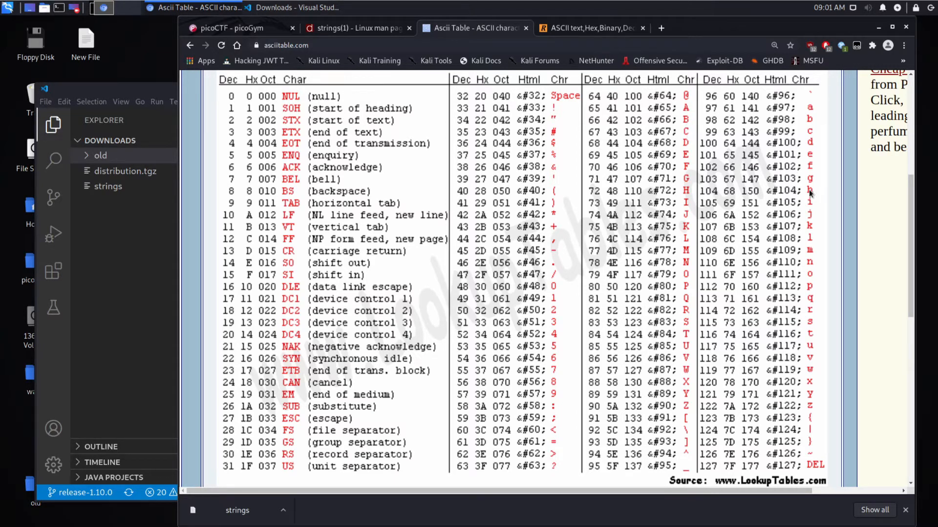
mouse_move(555, 110)
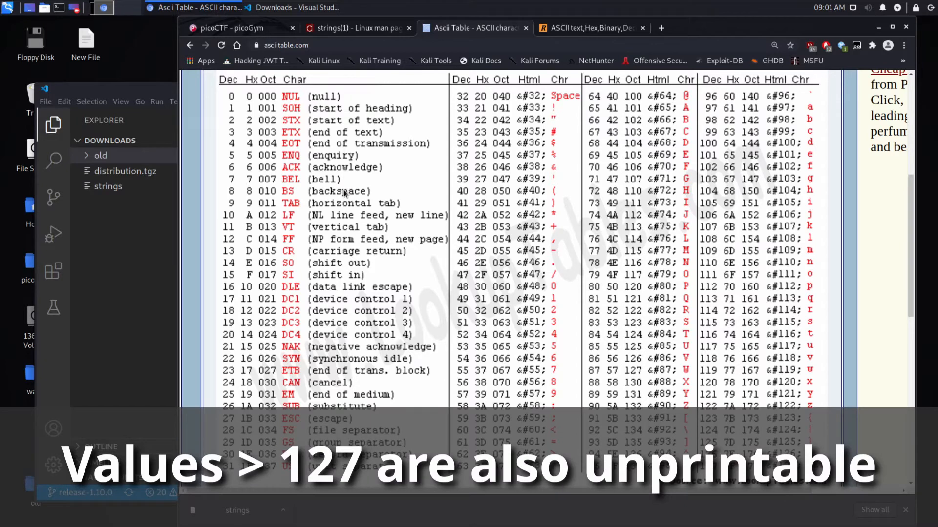
mouse_move(227, 303)
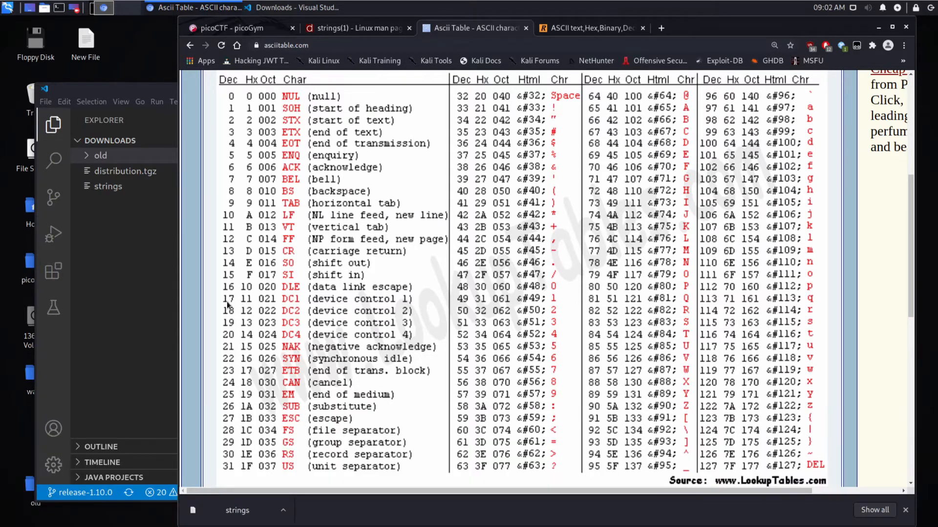
mouse_move(332, 314)
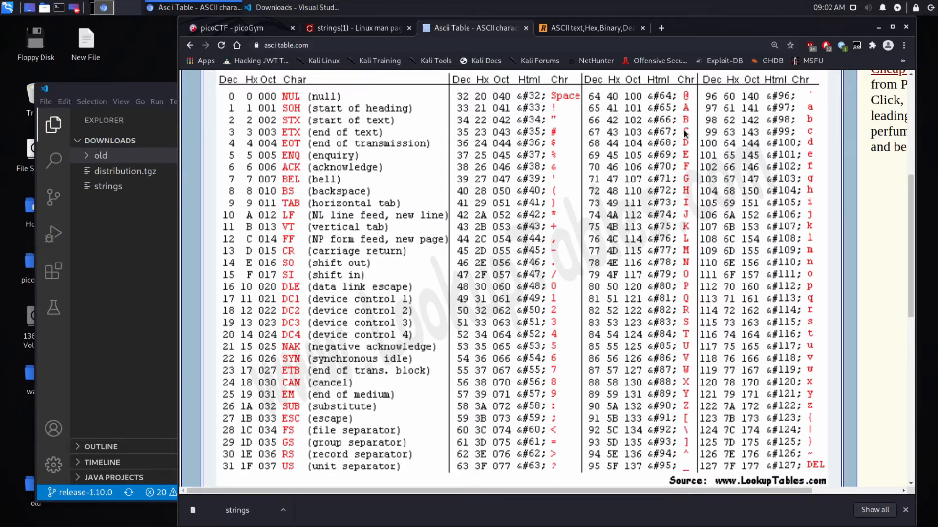
mouse_move(705, 357)
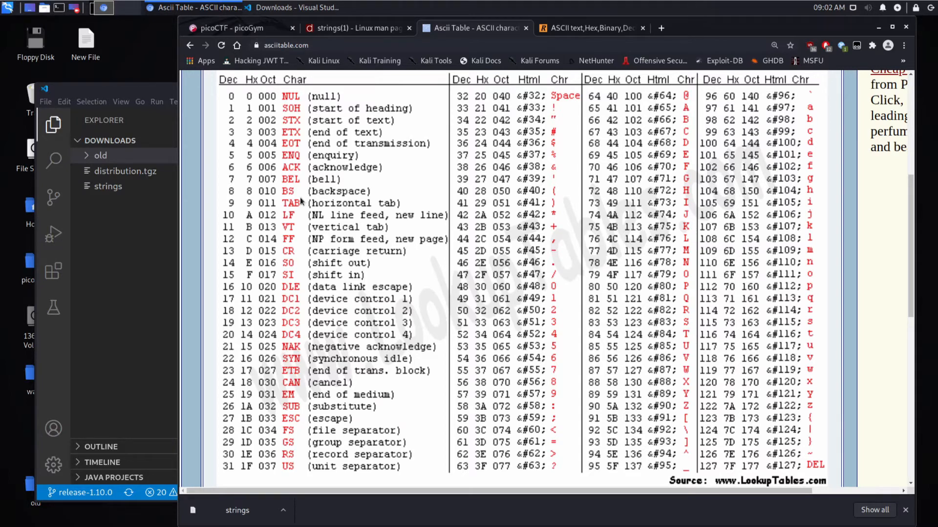
mouse_move(505, 65)
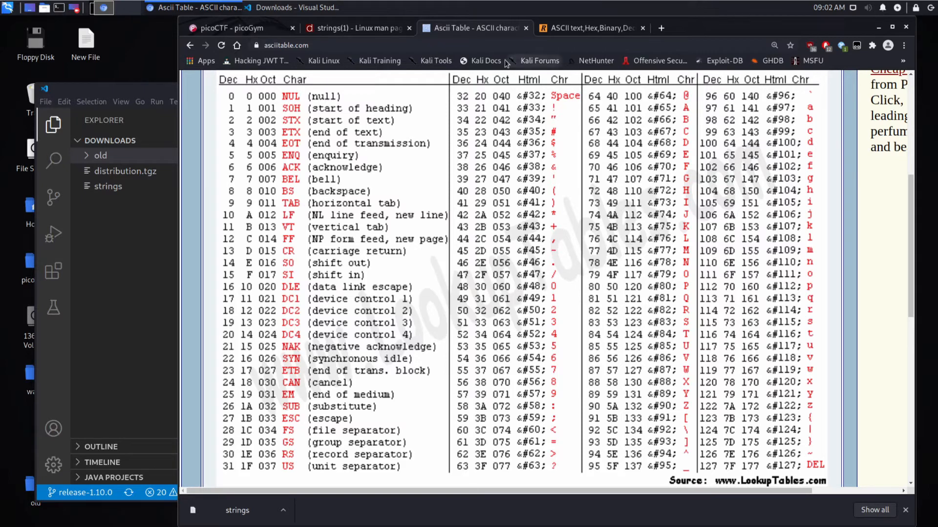
mouse_move(160, 91)
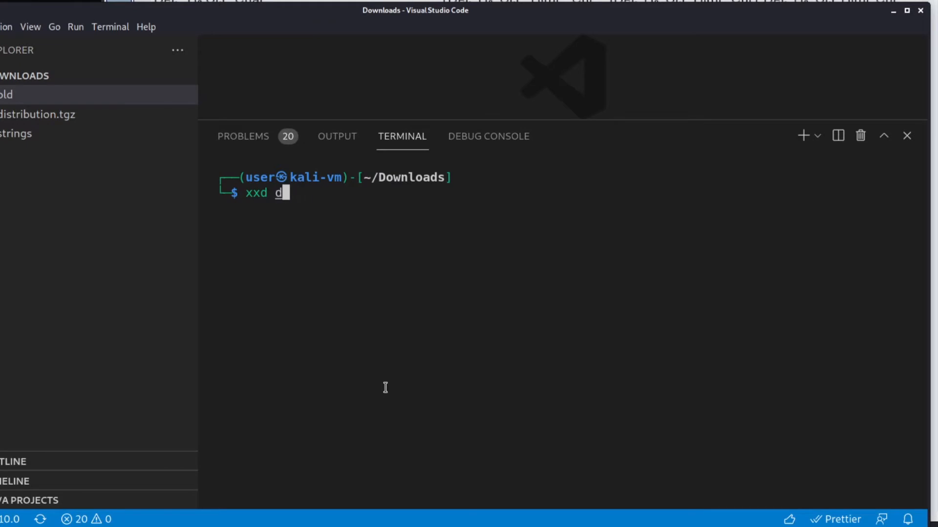
Run `xxd distribution.tgz | less` and page through the hex dump before quitting
key(Tab)
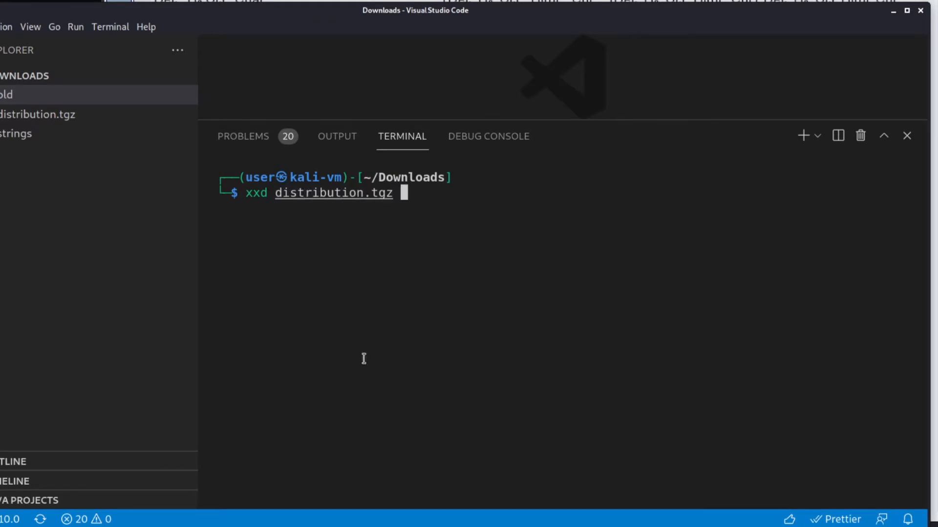
mouse_move(289, 217)
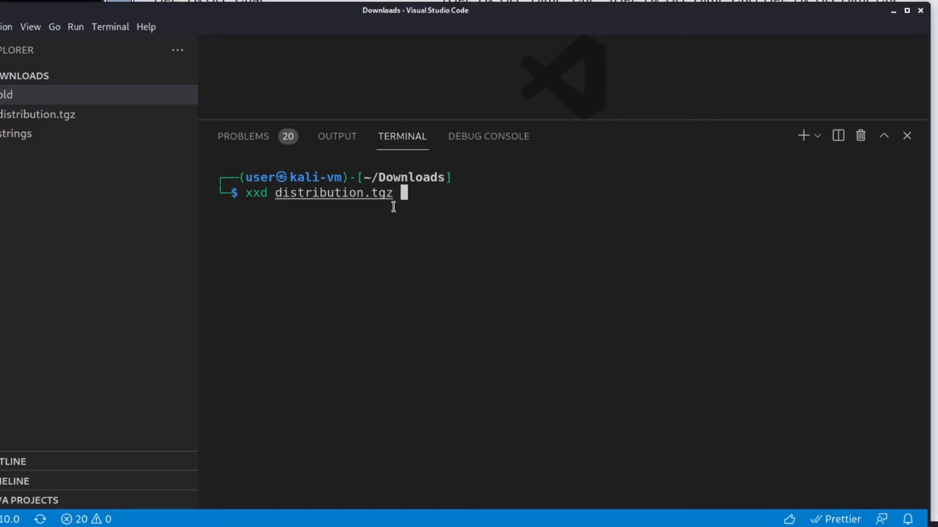
text(|)
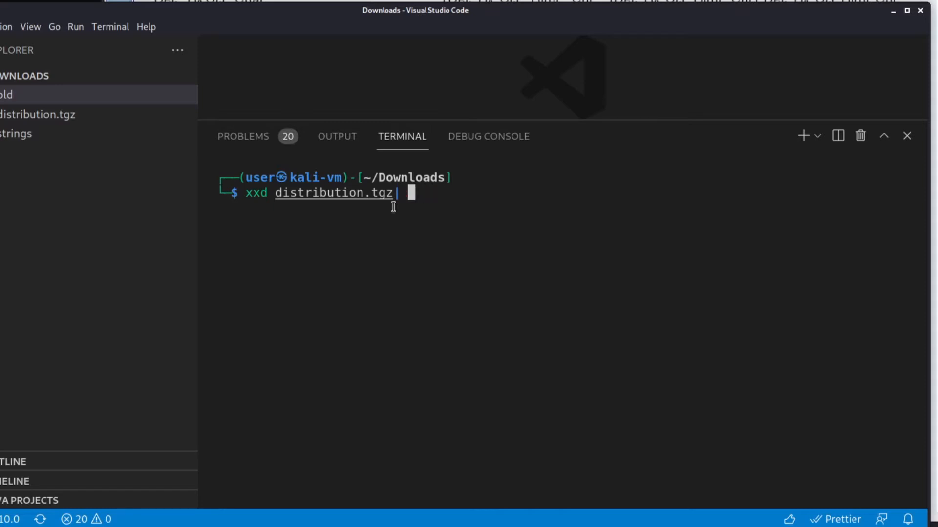
text(less)
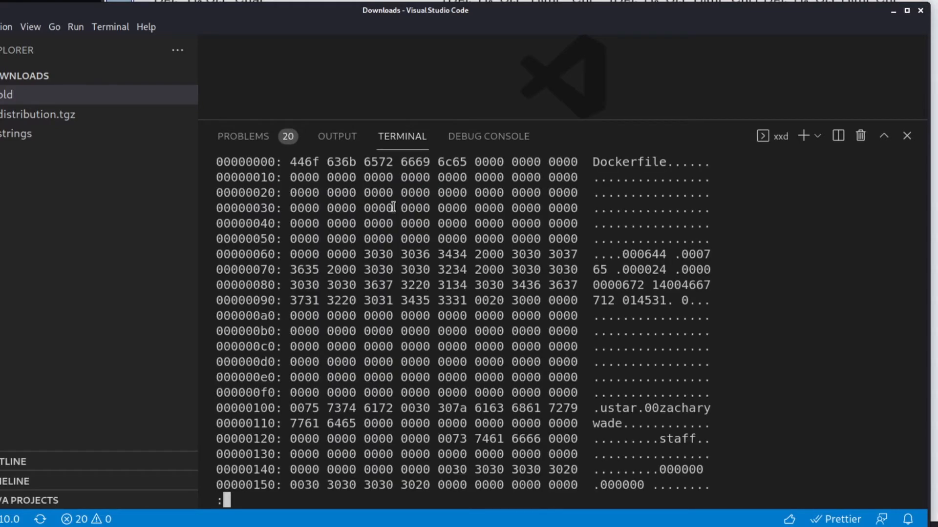
mouse_move(344, 15)
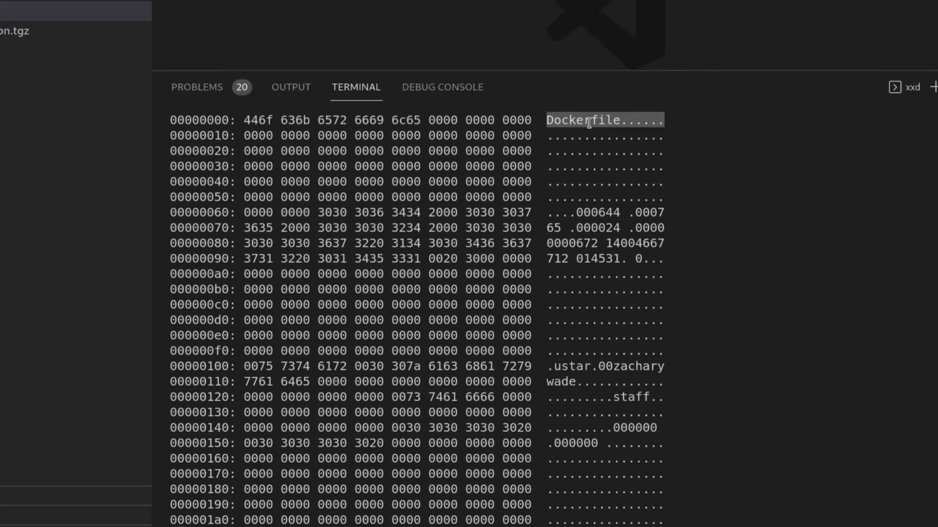
mouse_move(705, 244)
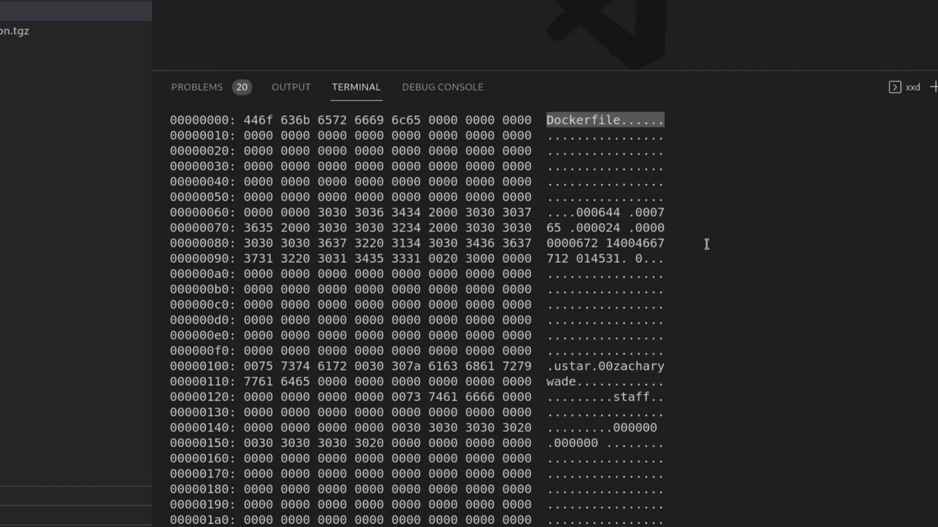
mouse_move(258, 121)
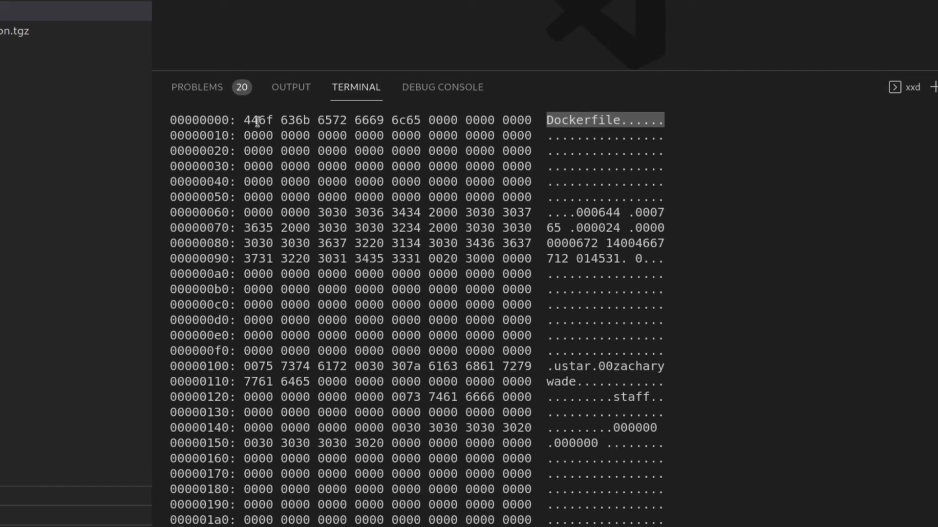
drag(246, 119, 457, 119)
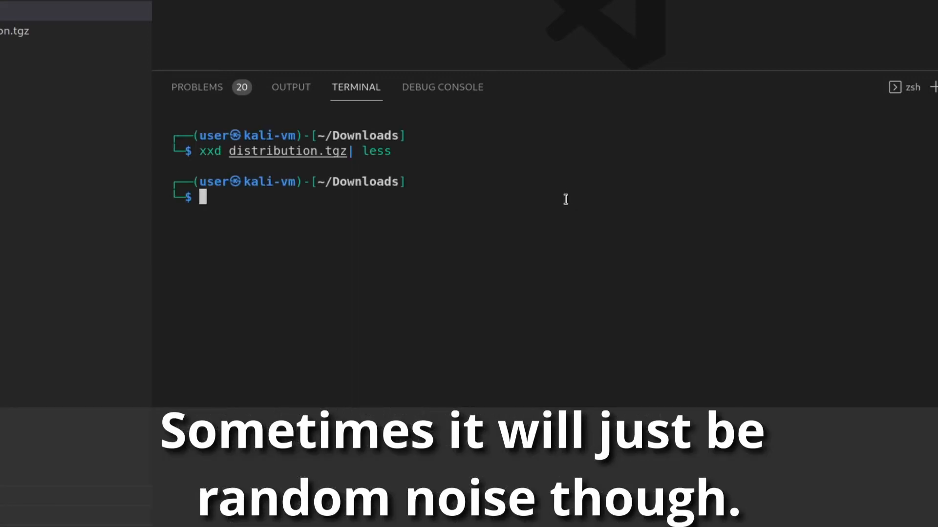
Run `strings strings`, then page the output through `less`
text(string)
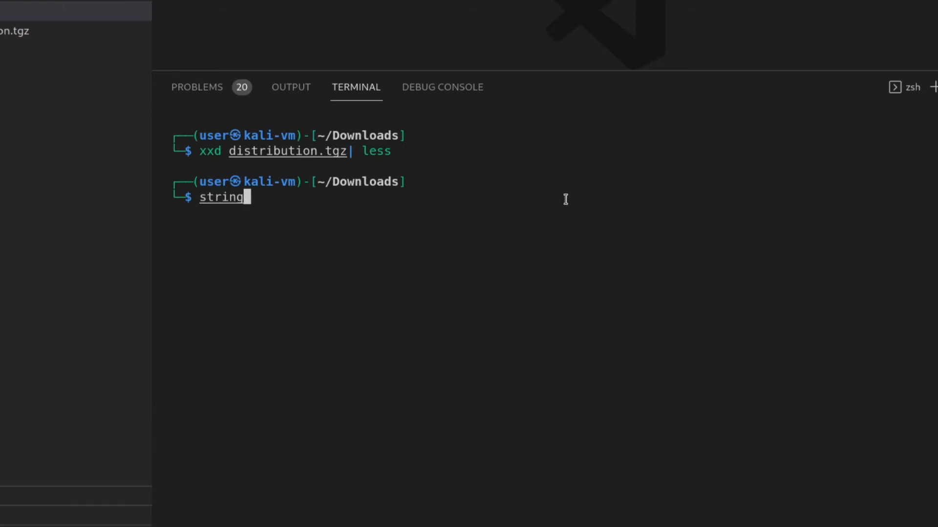
text(s)
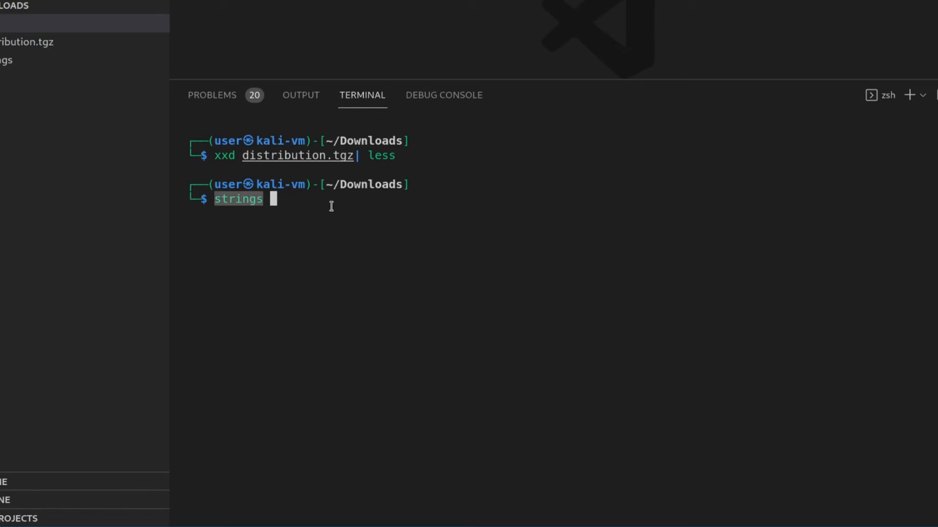
text(strings)
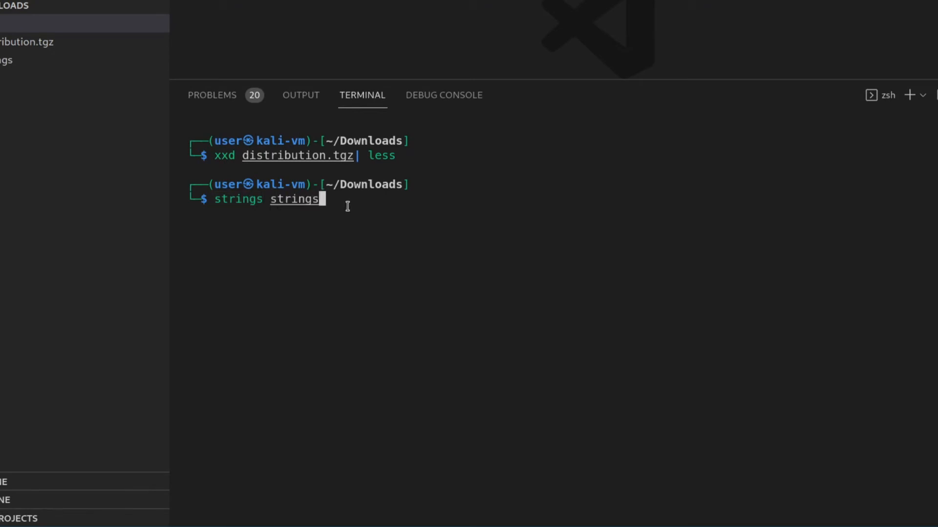
mouse_move(7, 60)
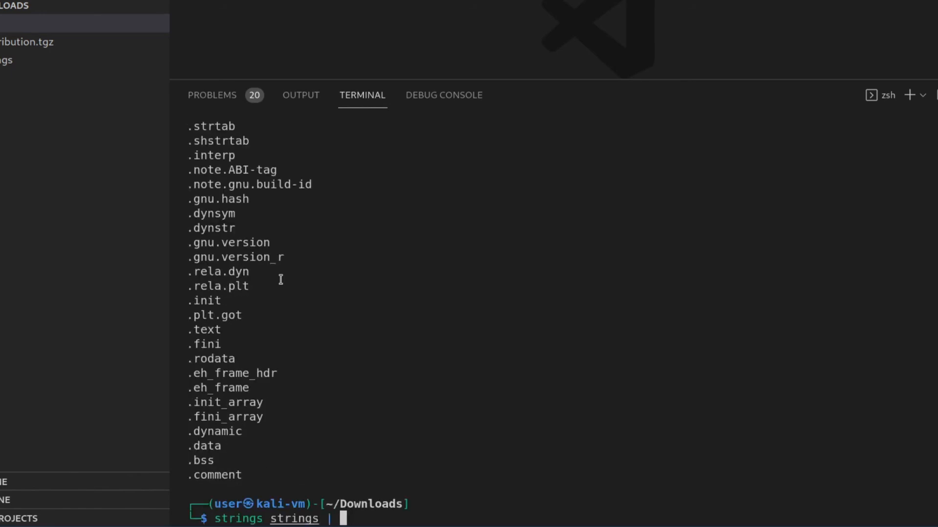
text(less)
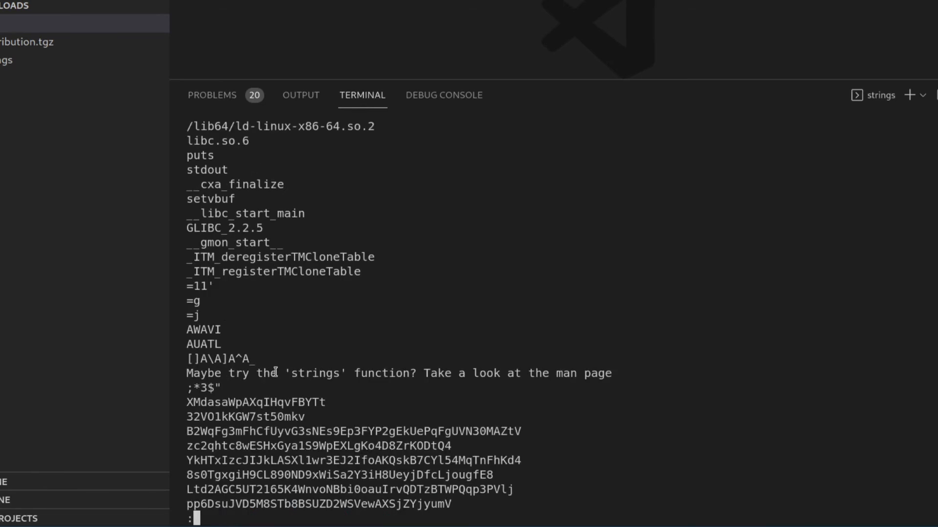
scroll(down, 3)
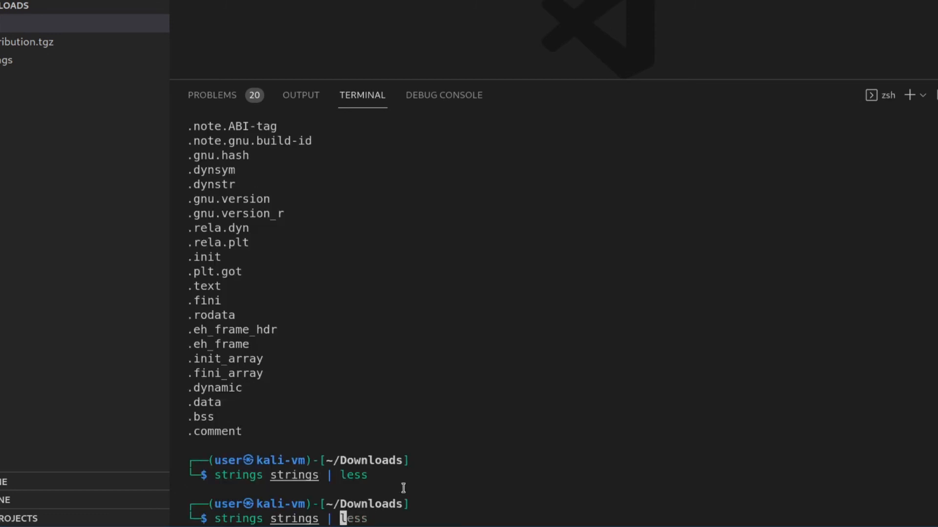
Filter the strings output with `grep pico` to reveal the flag
text(grep)
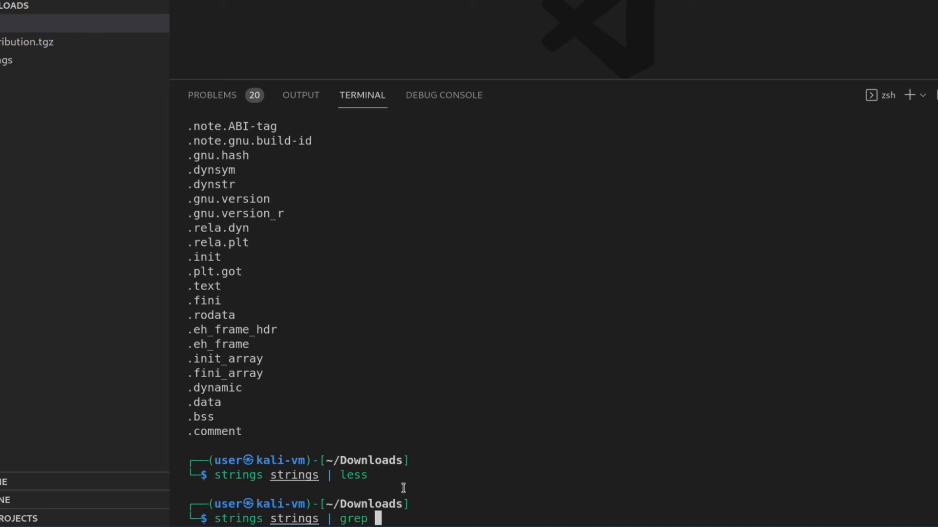
text(pico)
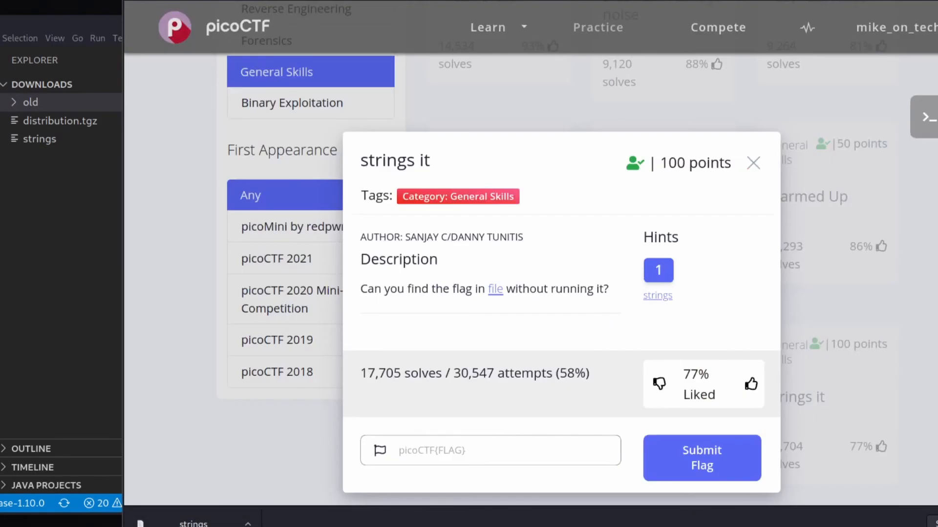
text(picoCTF{5tRIng5_1T_d66c7bb7})
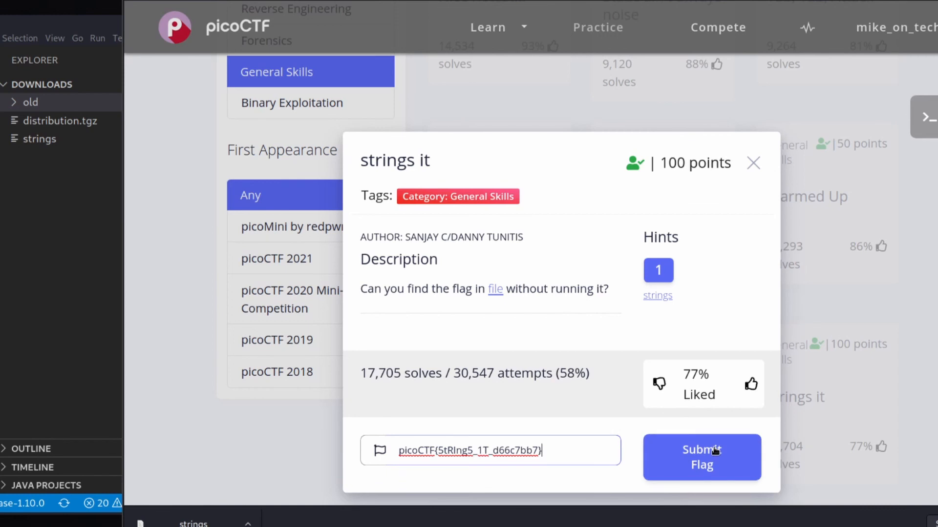
click(701, 457)
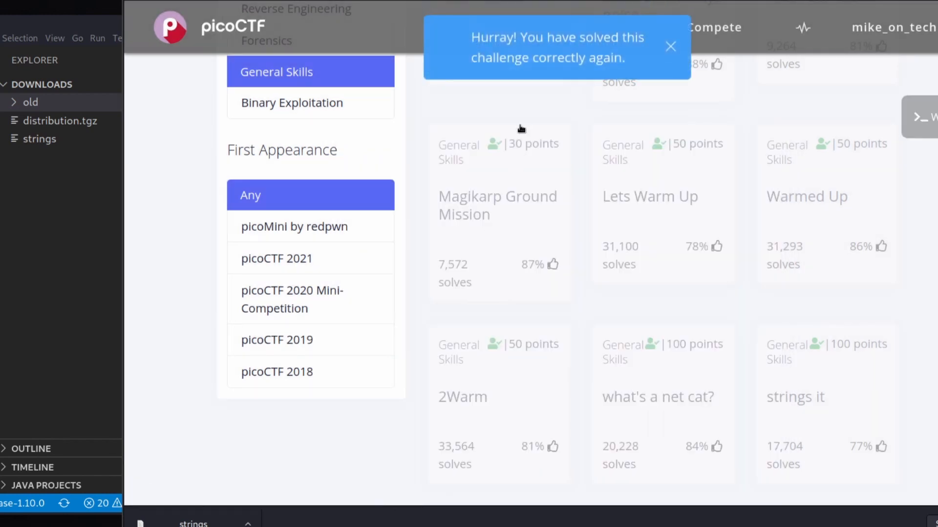
mouse_move(601, 340)
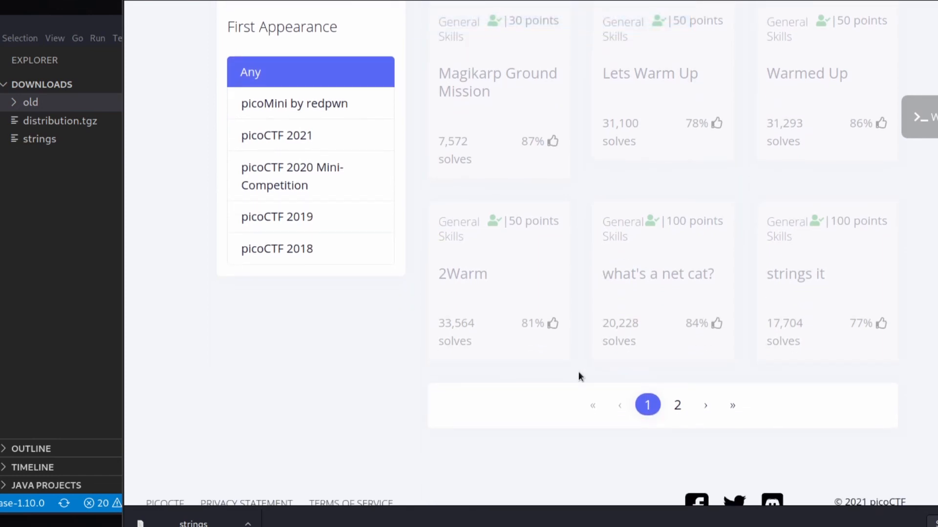
mouse_move(359, 338)
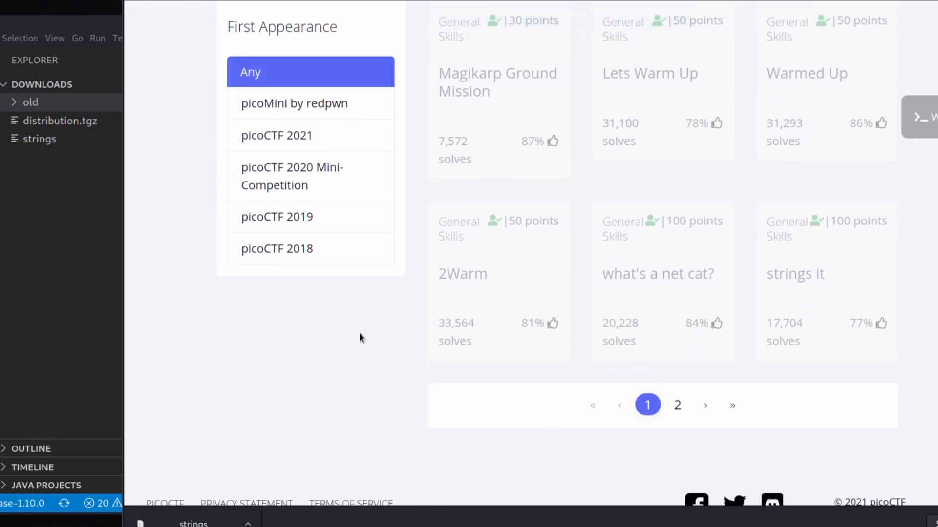